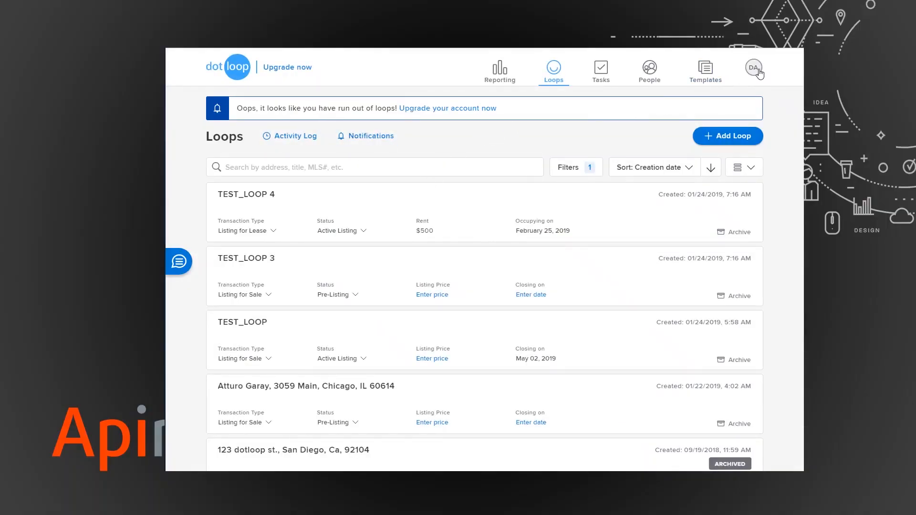
Step: Reach the Apps section of My account through the DA avatar menu
{"action": "left_click", "coordinate": [753, 67]}
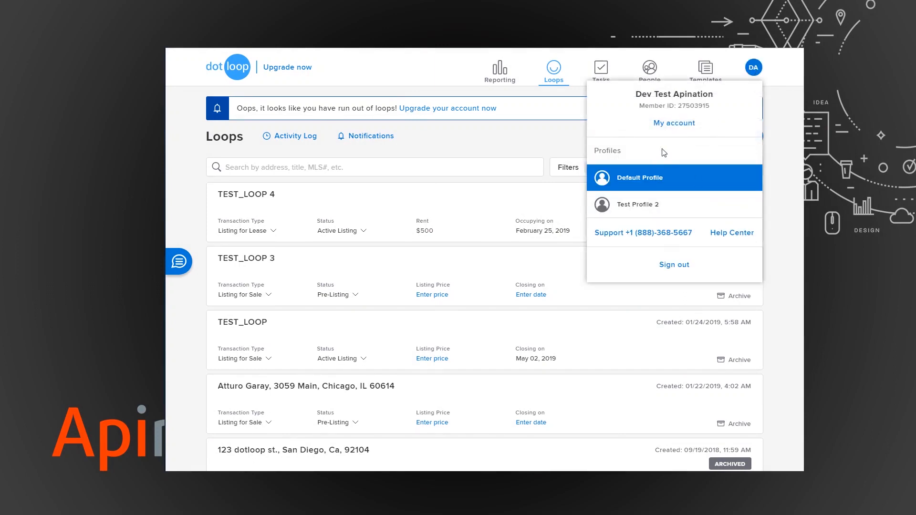
{"action": "left_click", "coordinate": [673, 123]}
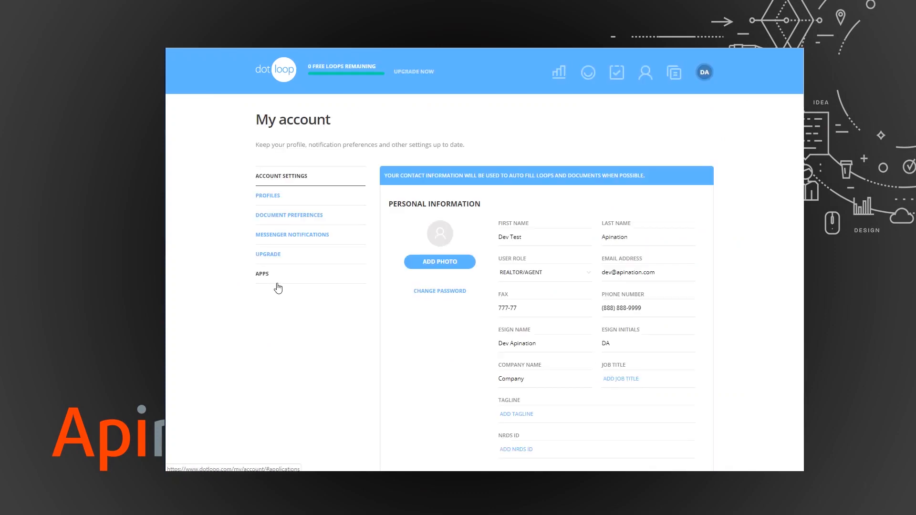
{"action": "left_click", "coordinate": [261, 274]}
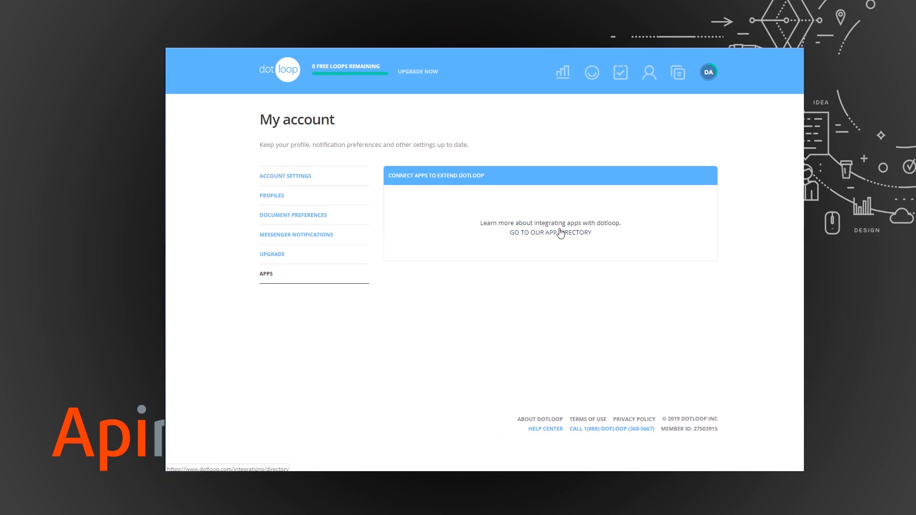
Step: Browse the app directory down to Marketing, Automations and More, where Google Drive is listed
{"action": "left_click", "coordinate": [550, 232]}
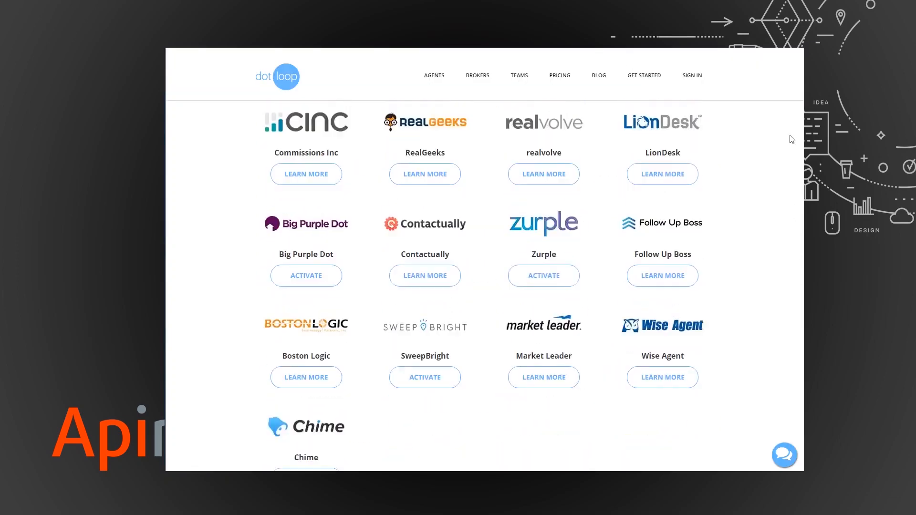
{"action": "scroll", "scroll_direction": "down", "scroll_amount": 3}
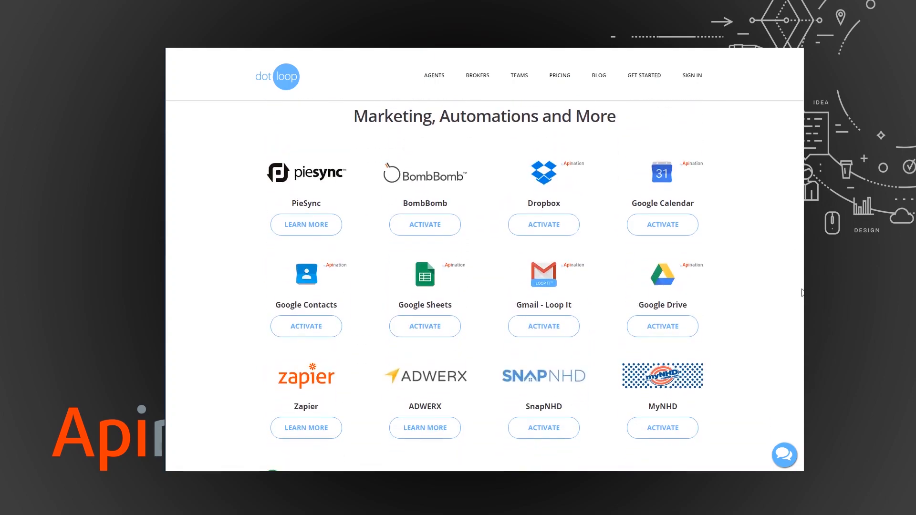
{"action": "scroll", "scroll_direction": "down", "scroll_amount": 3}
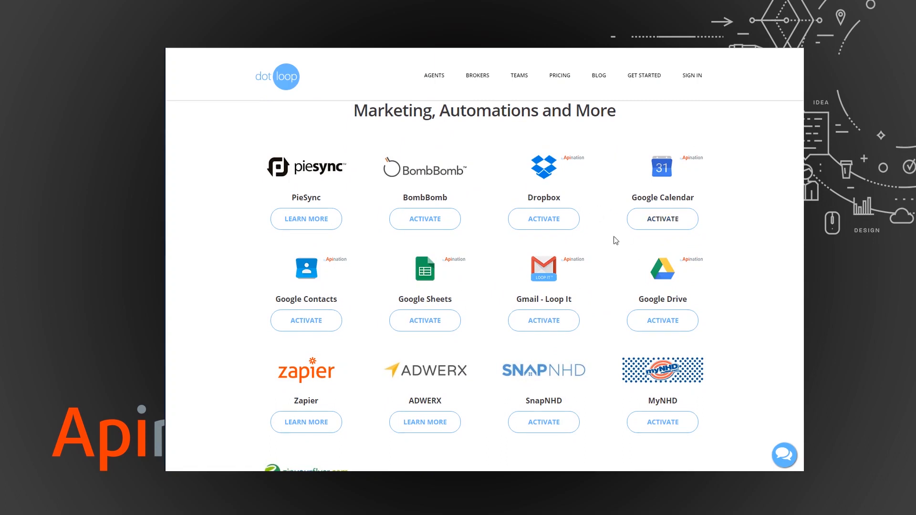
{"action": "mouse_move", "coordinate": [662, 320]}
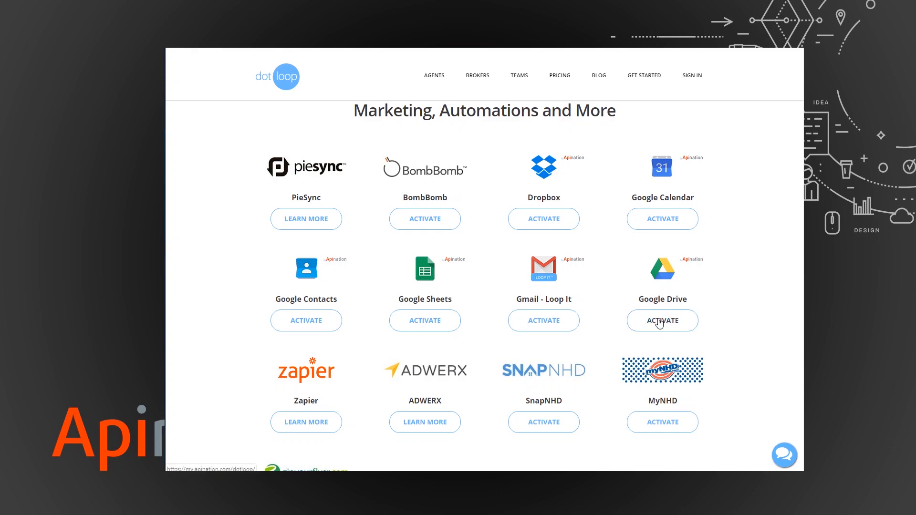
Step: Activate Google Drive, choose Sync now on its card and begin Connect dotloop
{"action": "left_click", "coordinate": [662, 320]}
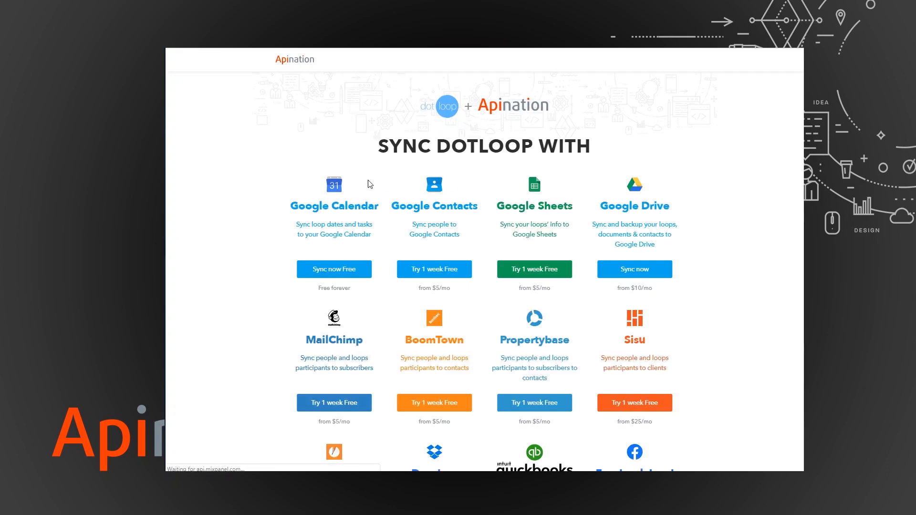
{"action": "scroll", "scroll_direction": "down", "scroll_amount": 3}
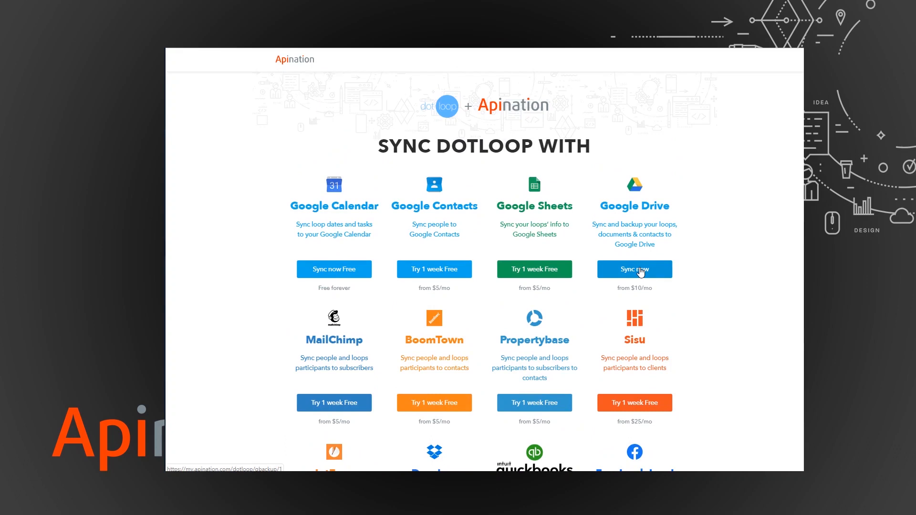
{"action": "left_click", "coordinate": [633, 269]}
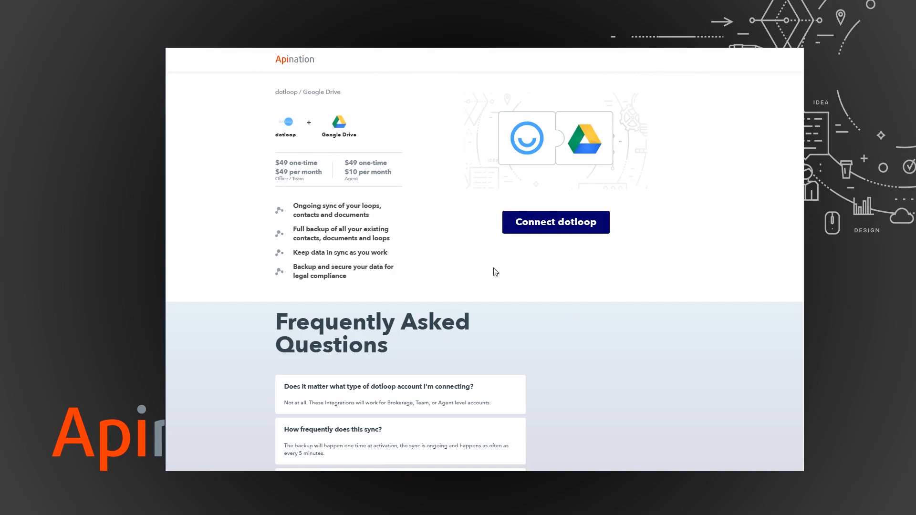
{"action": "mouse_move", "coordinate": [556, 228]}
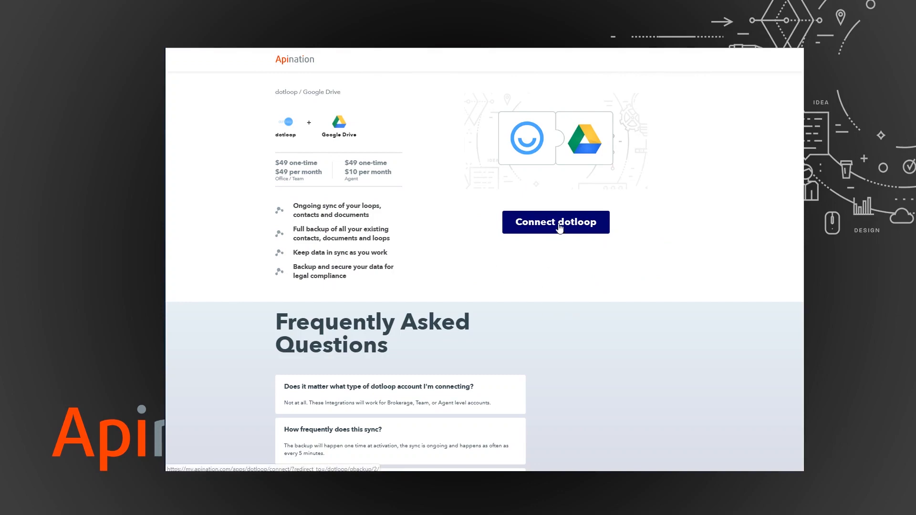
{"action": "left_click", "coordinate": [555, 223]}
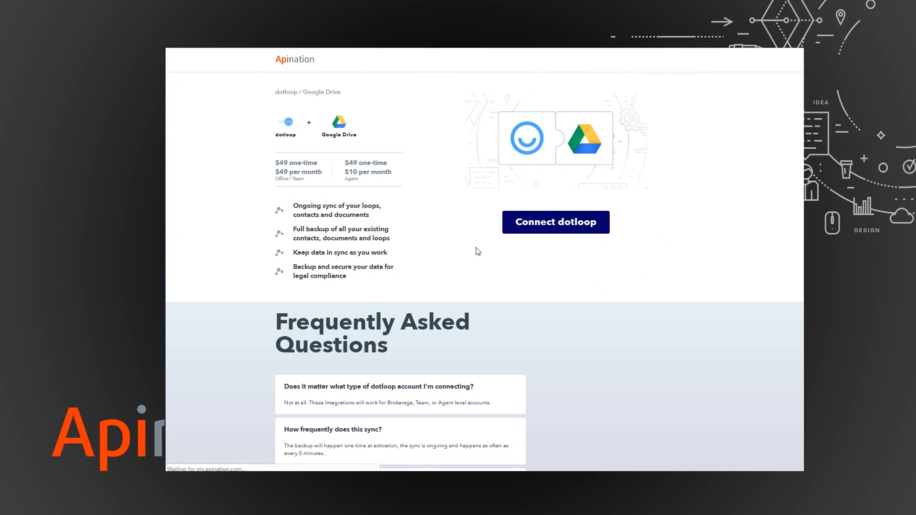
{"action": "mouse_move", "coordinate": [456, 226]}
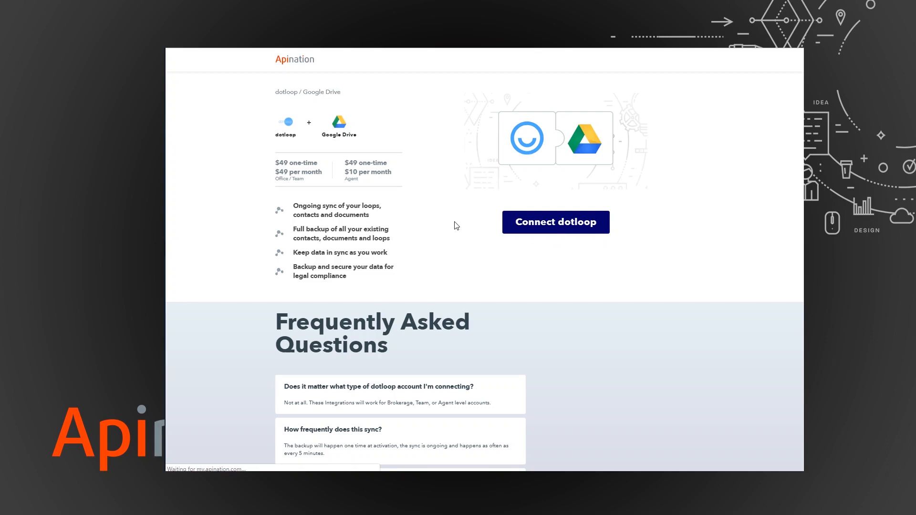
{"action": "mouse_move", "coordinate": [464, 175]}
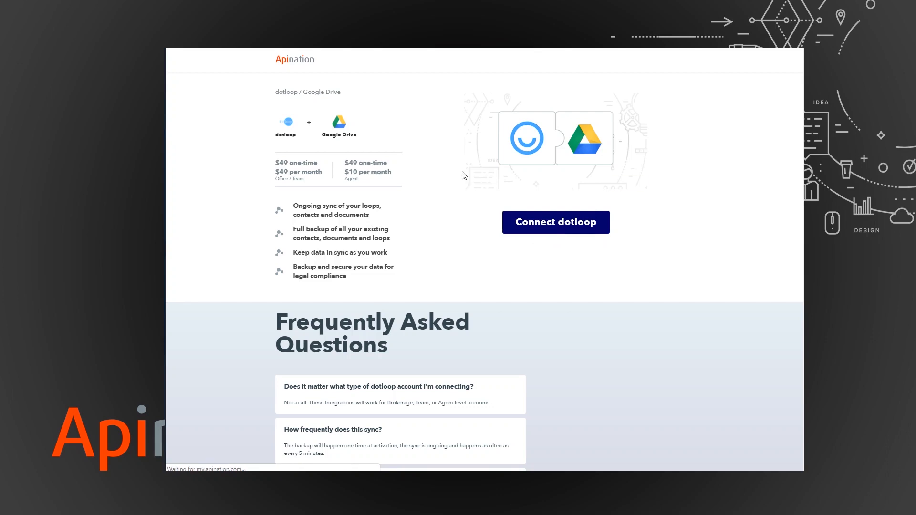
Step: Sign in to dotloop with saved credentials and approve Apination's access, reaching step 2 of 4
{"action": "left_click", "coordinate": [555, 222]}
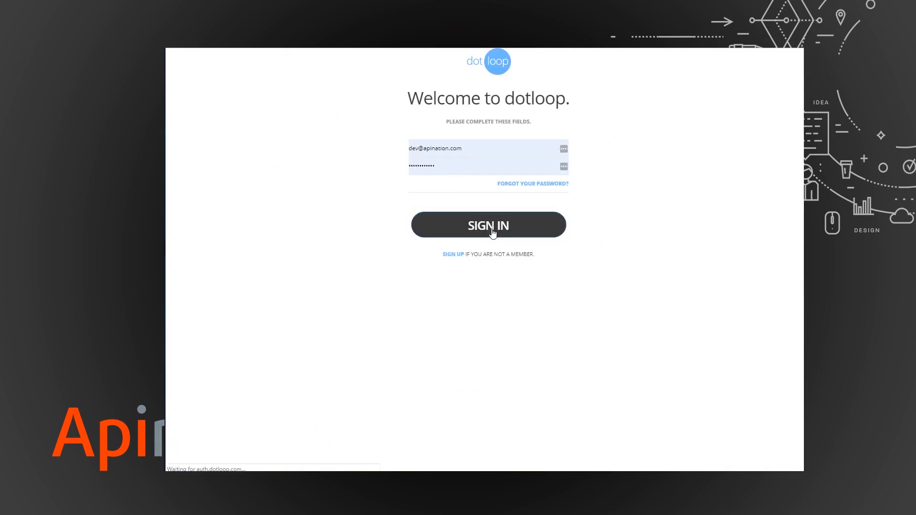
{"action": "left_click", "coordinate": [487, 225]}
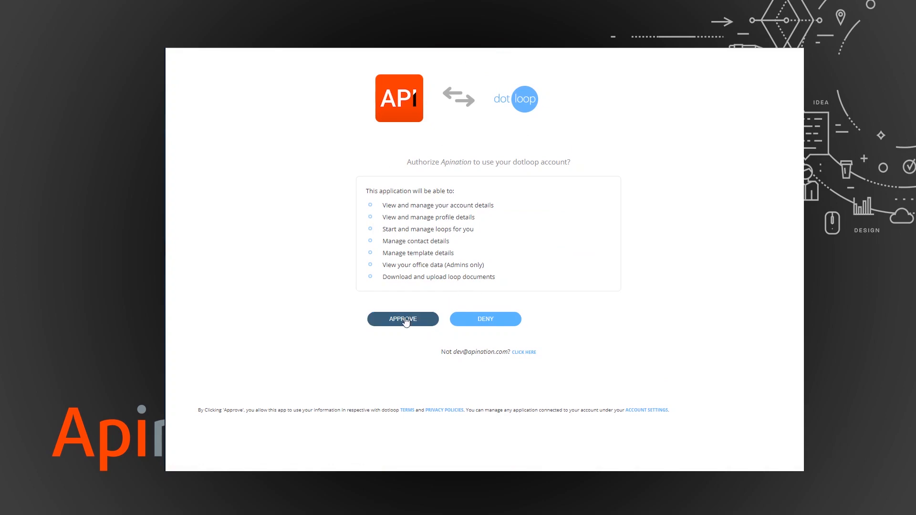
{"action": "left_click", "coordinate": [402, 318]}
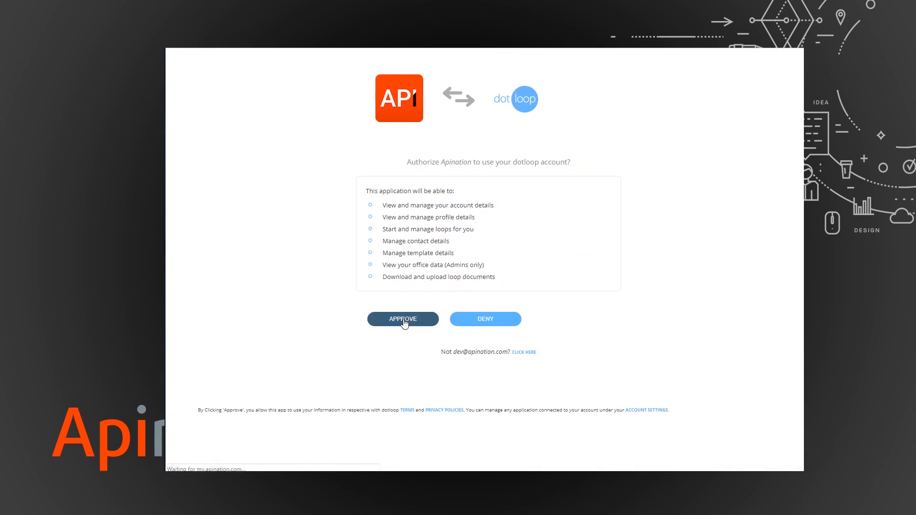
{"action": "left_click", "coordinate": [401, 318]}
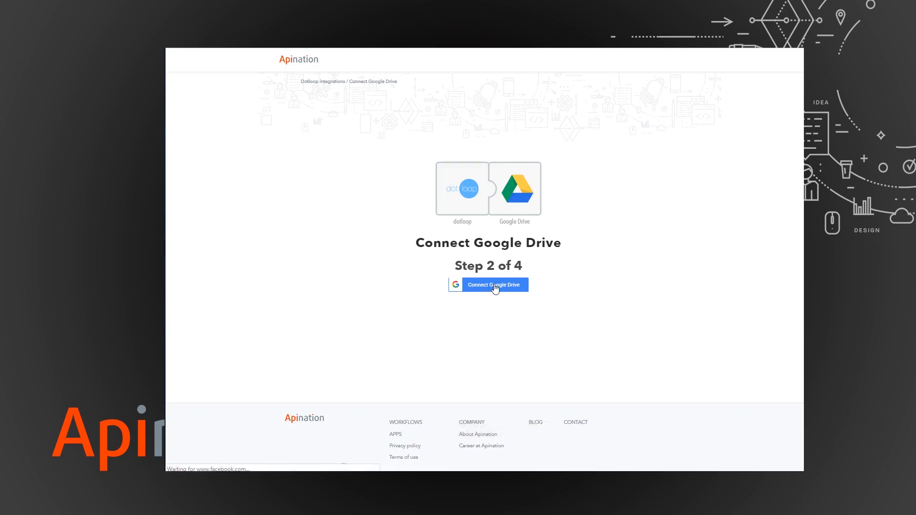
Step: Connect Google Drive with the work Google account and allow Apination's Drive access
{"action": "left_click", "coordinate": [493, 285]}
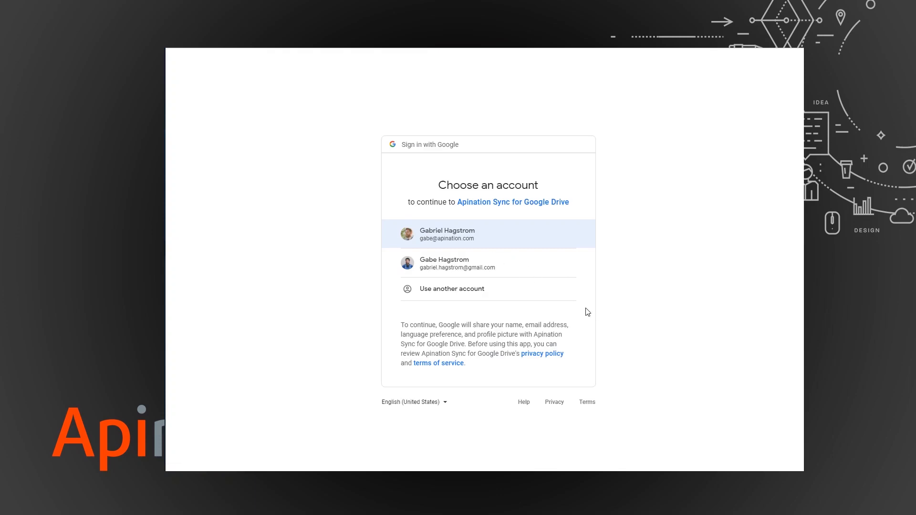
{"action": "mouse_move", "coordinate": [516, 246]}
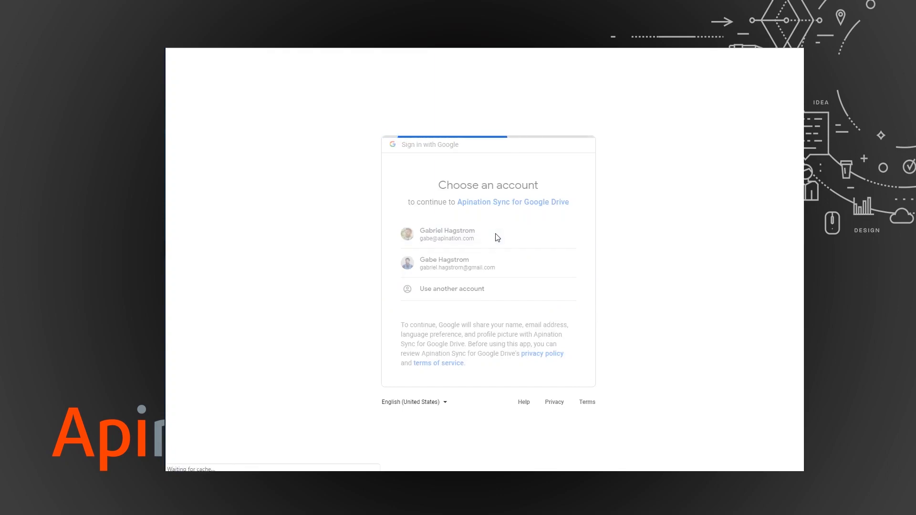
{"action": "left_click", "coordinate": [446, 233]}
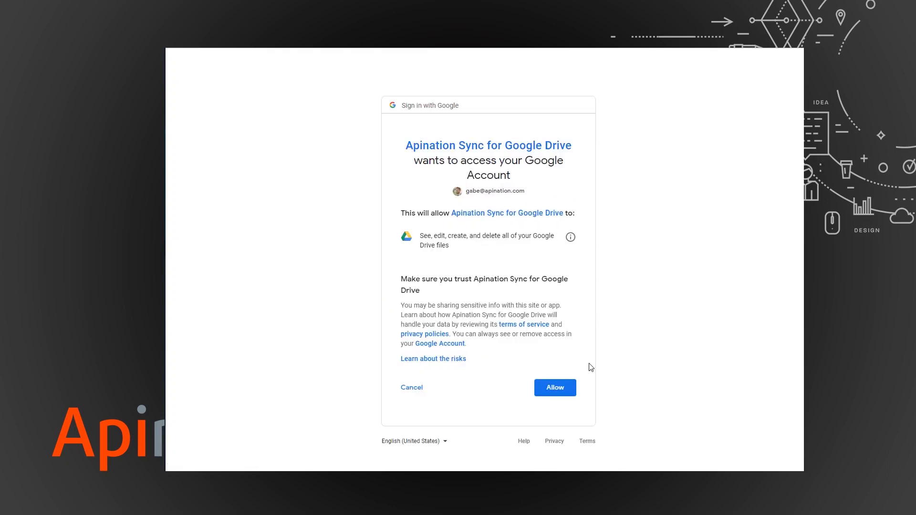
{"action": "left_click", "coordinate": [553, 387]}
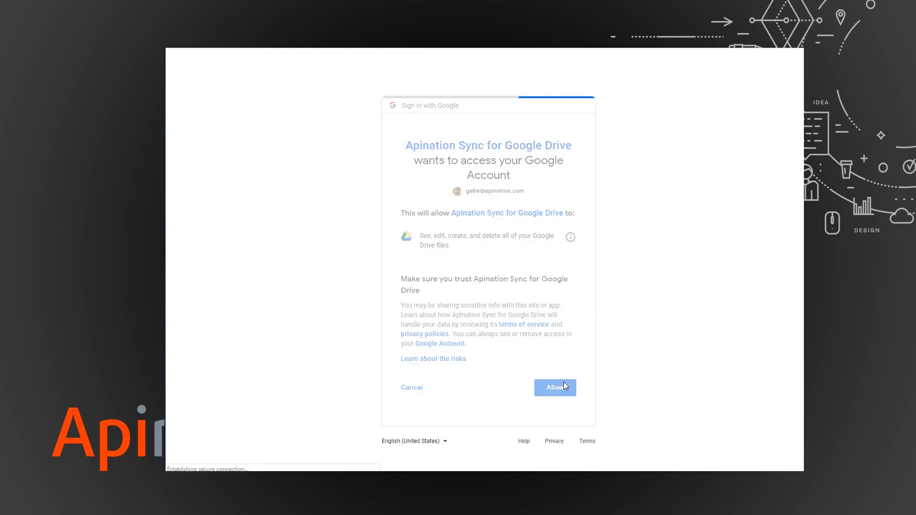
{"action": "left_click", "coordinate": [553, 387]}
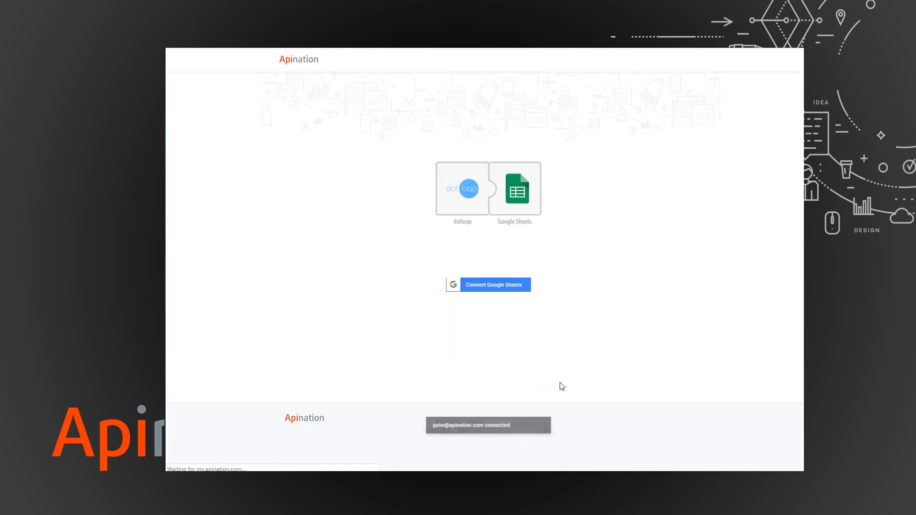
Step: Connect Google Sheets with the work Google account and allow spreadsheet management access
{"action": "left_click", "coordinate": [493, 284]}
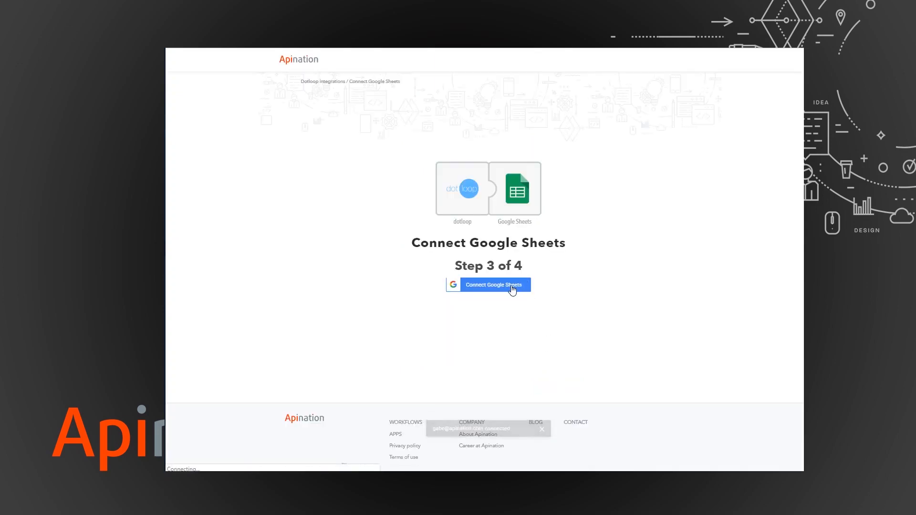
{"action": "left_click", "coordinate": [493, 285]}
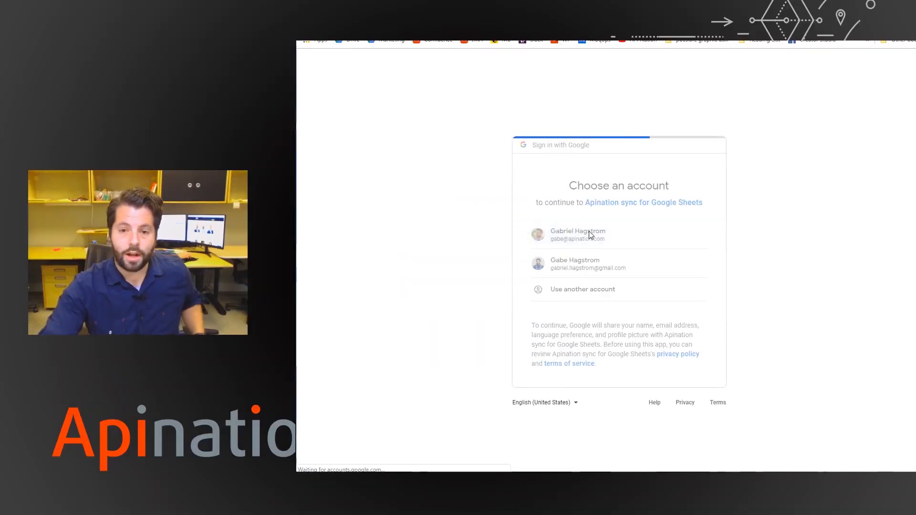
{"action": "left_click", "coordinate": [584, 235]}
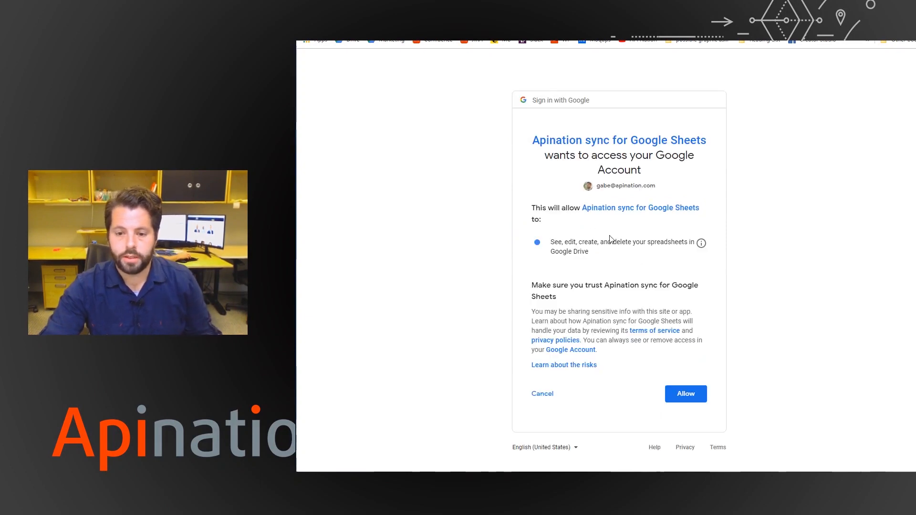
{"action": "left_click", "coordinate": [685, 394]}
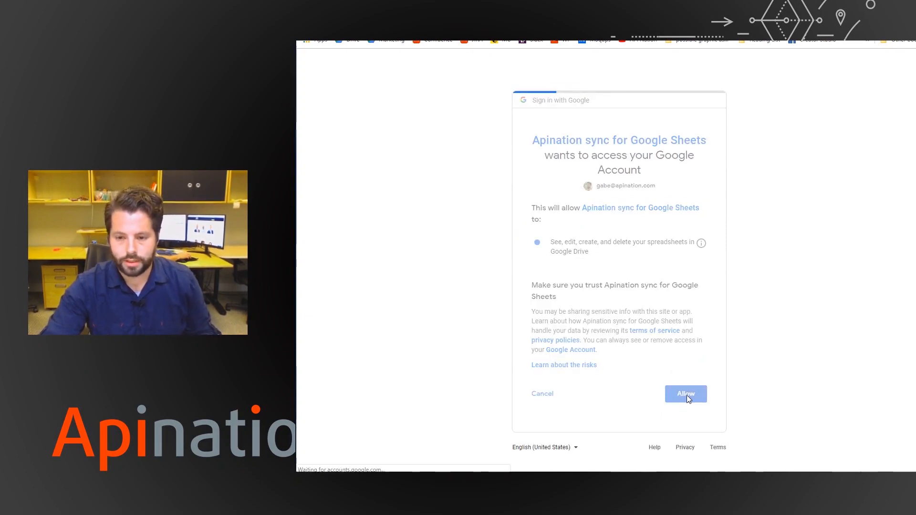
{"action": "left_click", "coordinate": [685, 394]}
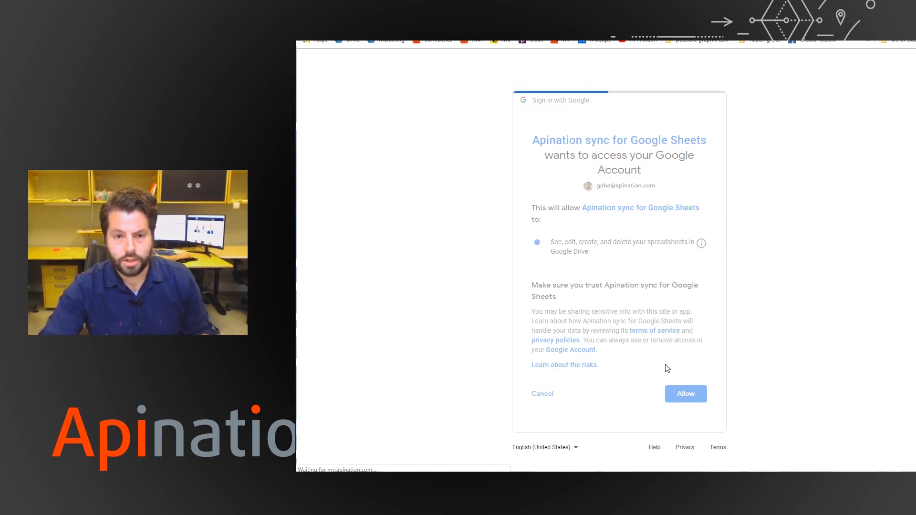
{"action": "left_click", "coordinate": [684, 394]}
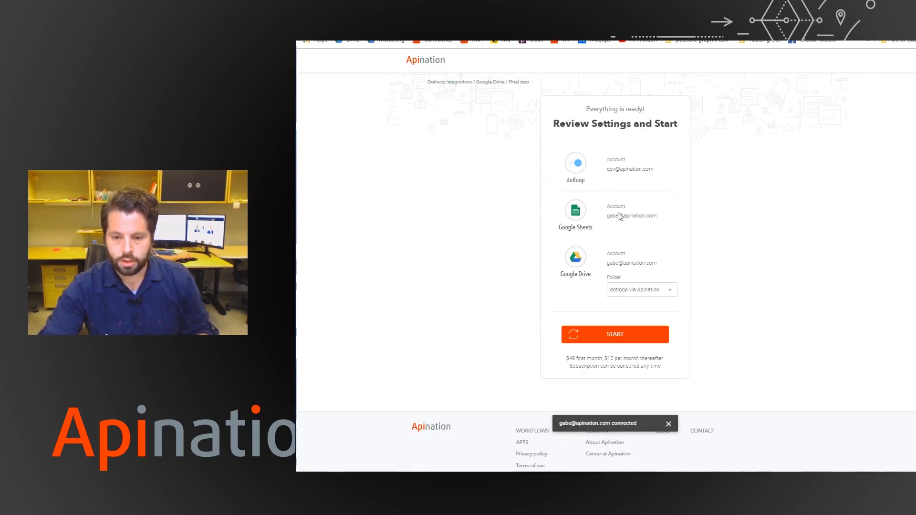
Step: Keep 'dotloop via Apination' as the destination folder and start the sync
{"action": "left_click", "coordinate": [669, 423]}
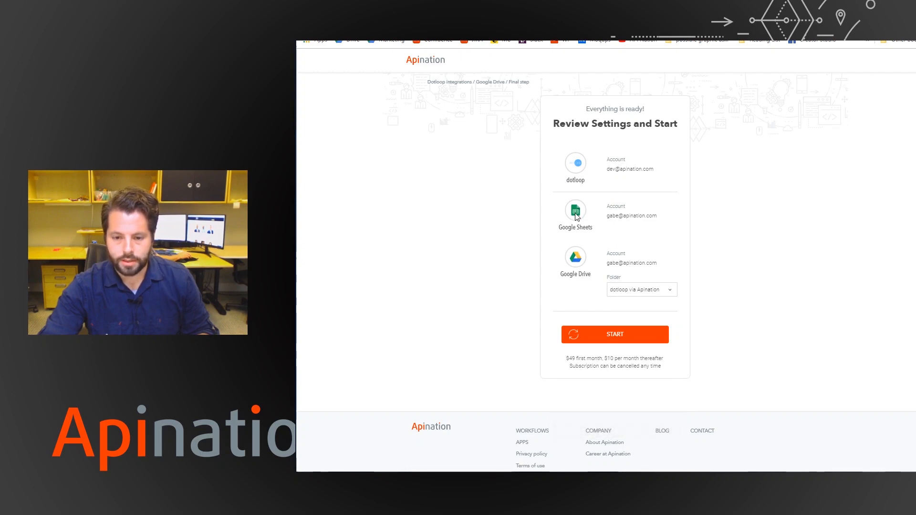
{"action": "mouse_move", "coordinate": [641, 291]}
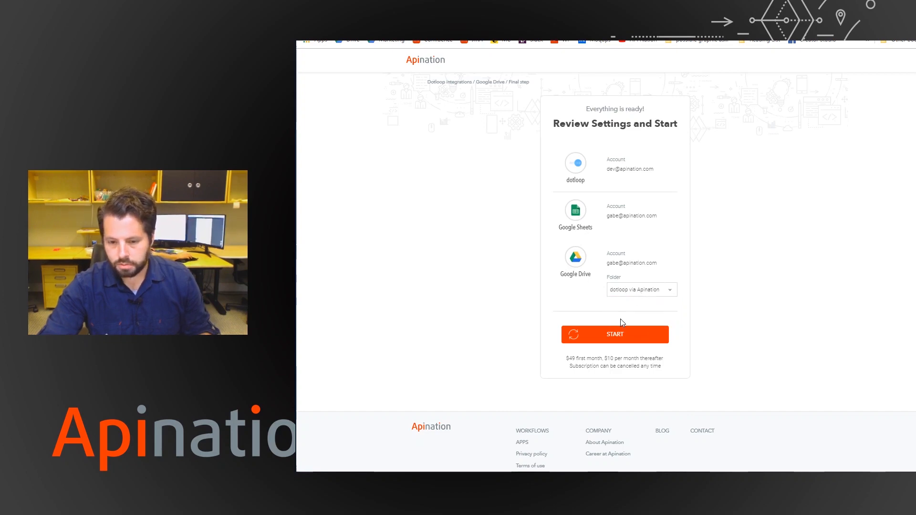
{"action": "left_click", "coordinate": [640, 289]}
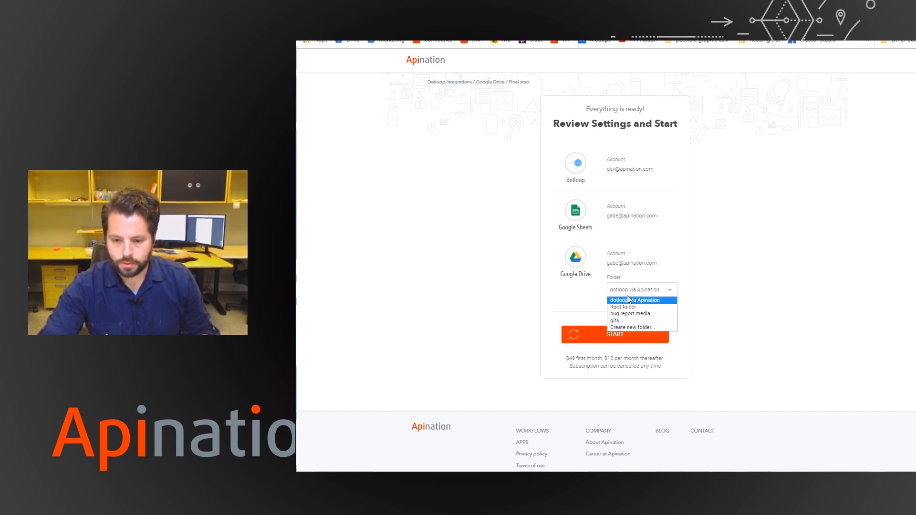
{"action": "left_click", "coordinate": [641, 300]}
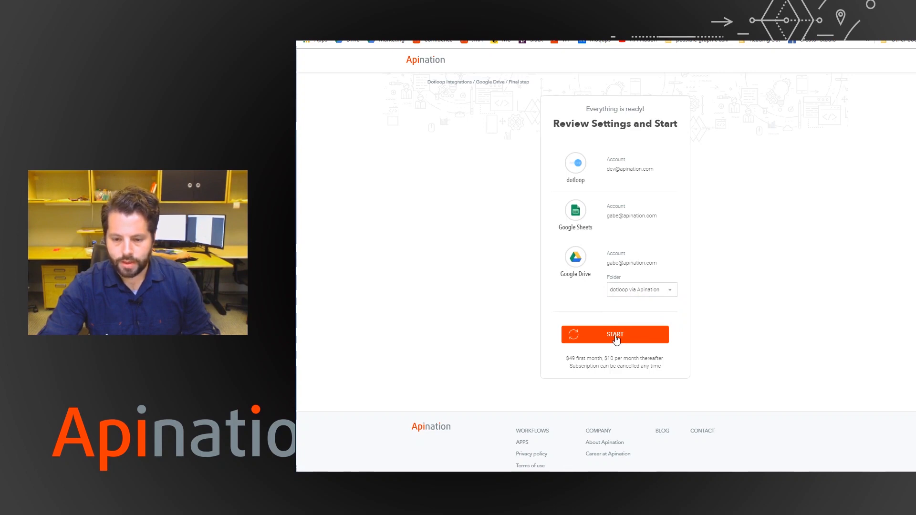
{"action": "left_click", "coordinate": [614, 334]}
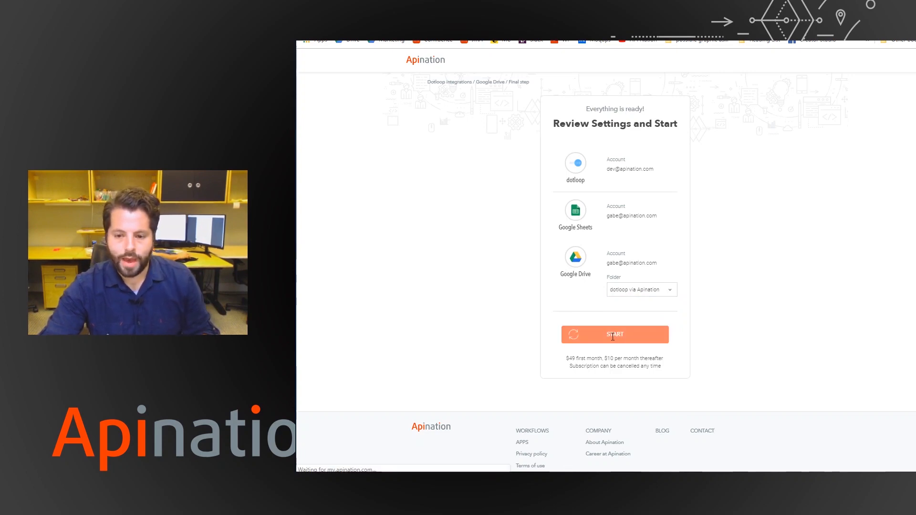
{"action": "left_click", "coordinate": [613, 334]}
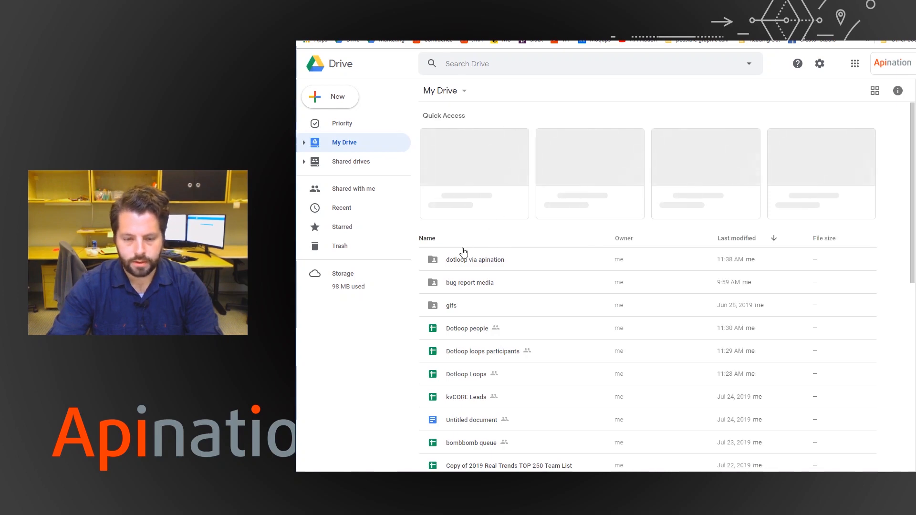
Step: Scroll My Drive to the new 'dotloop via apination' folder and Dotloop sheets
{"action": "scroll", "scroll_direction": "down", "scroll_amount": 3}
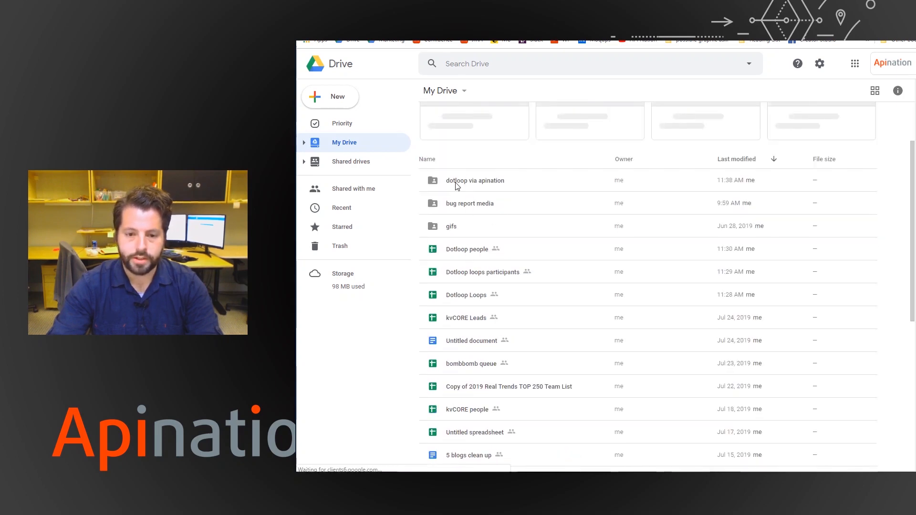